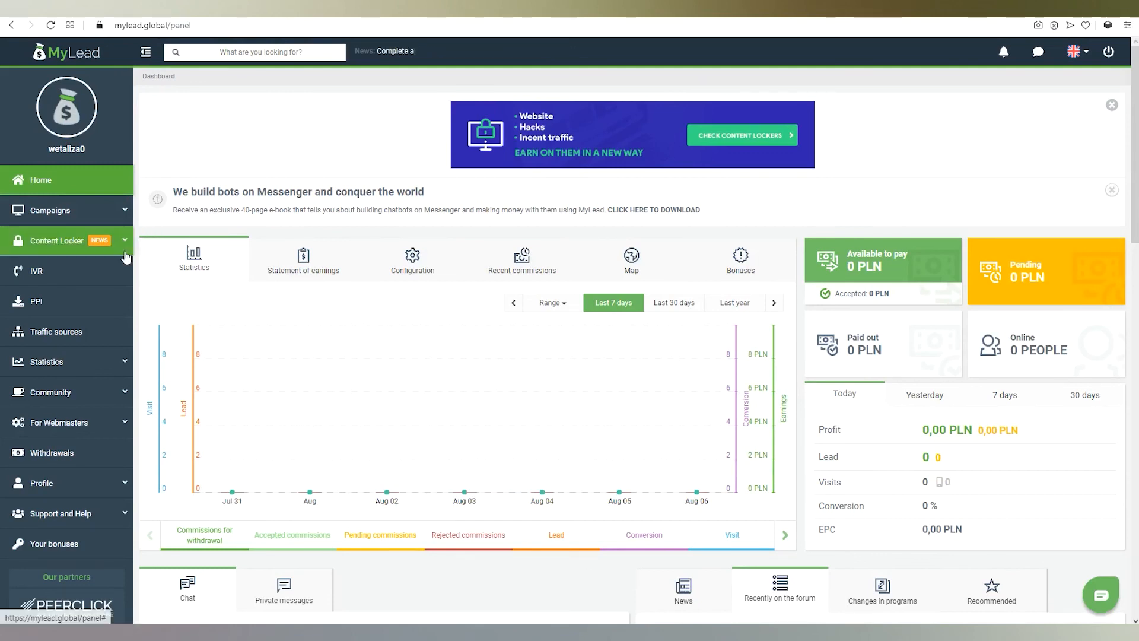
- Navigate to the Captcha Locker page from the Content Locker sidebar menu
left_click(54, 241)
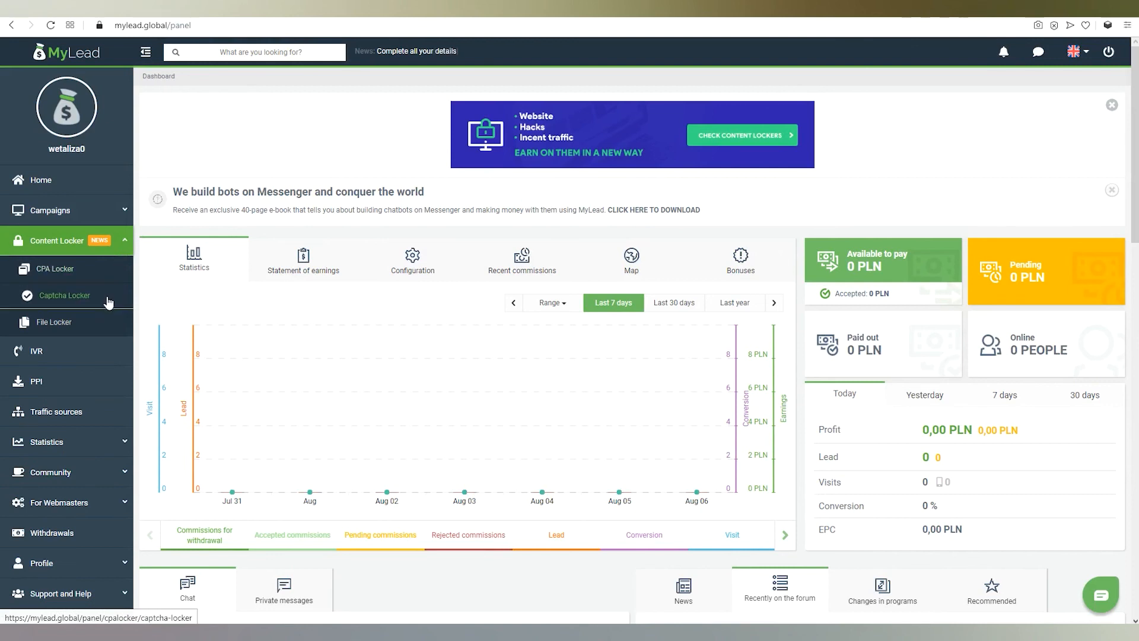
left_click(64, 295)
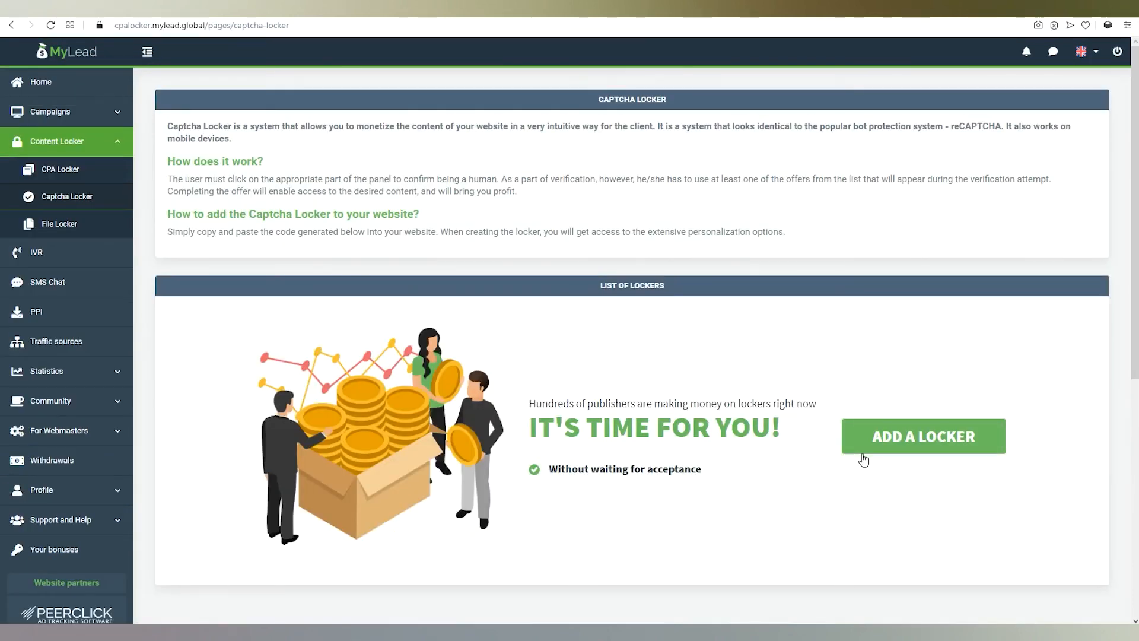
- Start adding a new locker and check the preview by zooming it in and back out
left_click(923, 436)
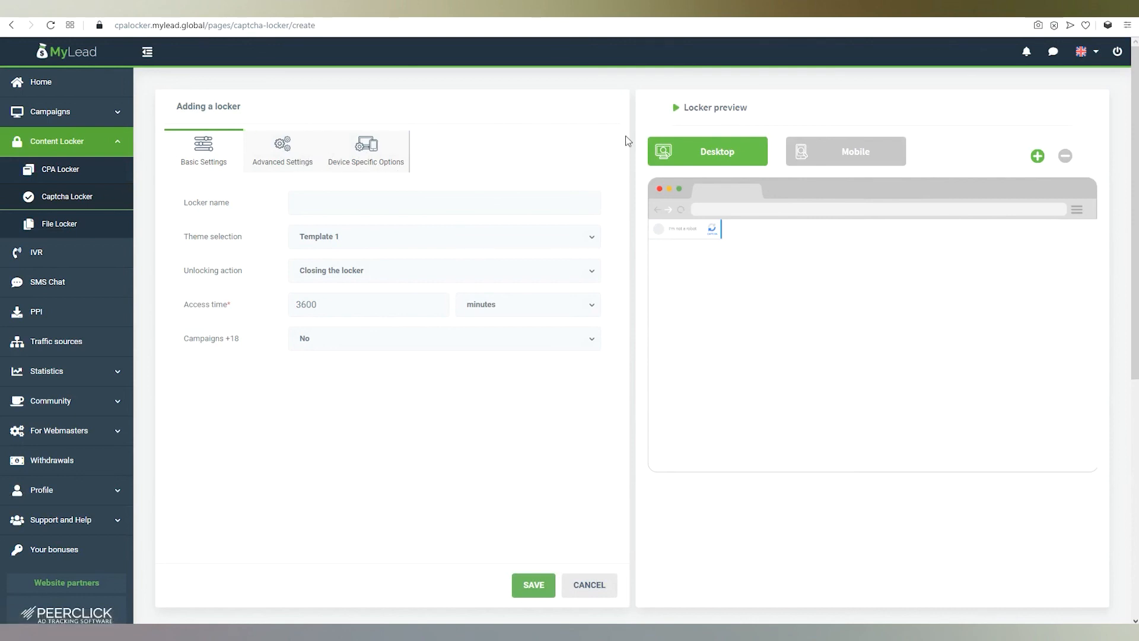
mouse_move(1036, 158)
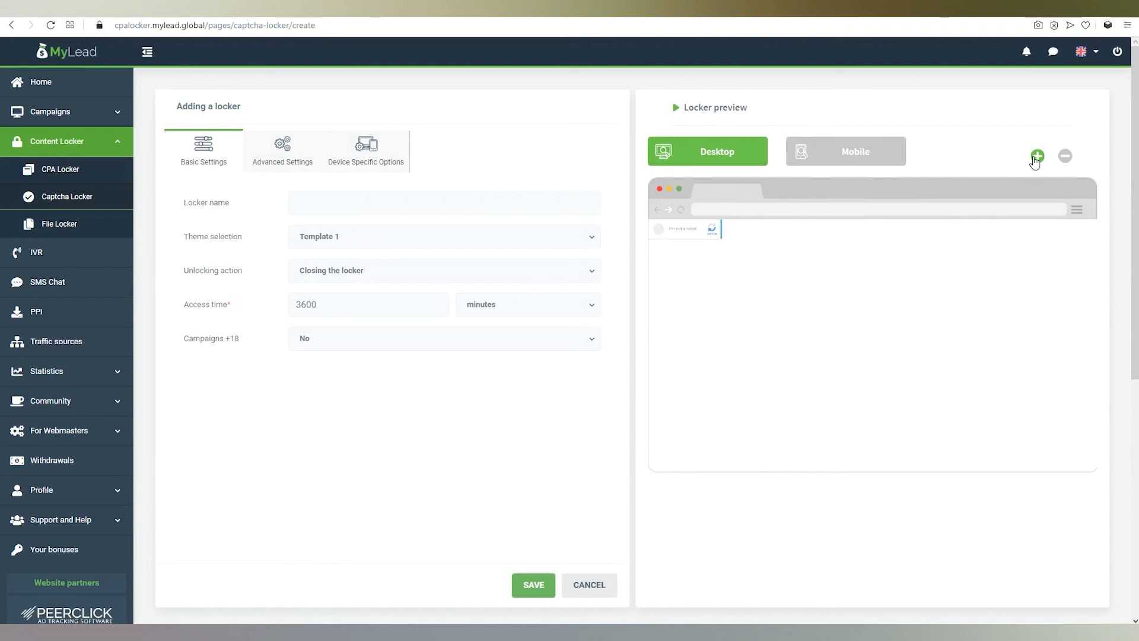
left_click(1037, 155)
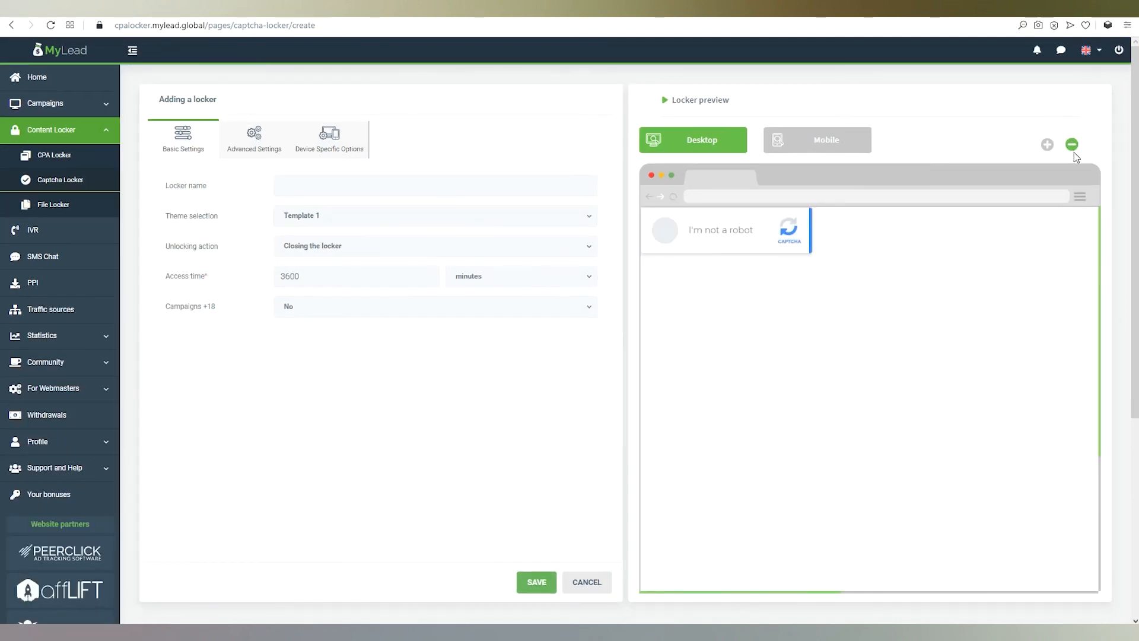
left_click(1071, 144)
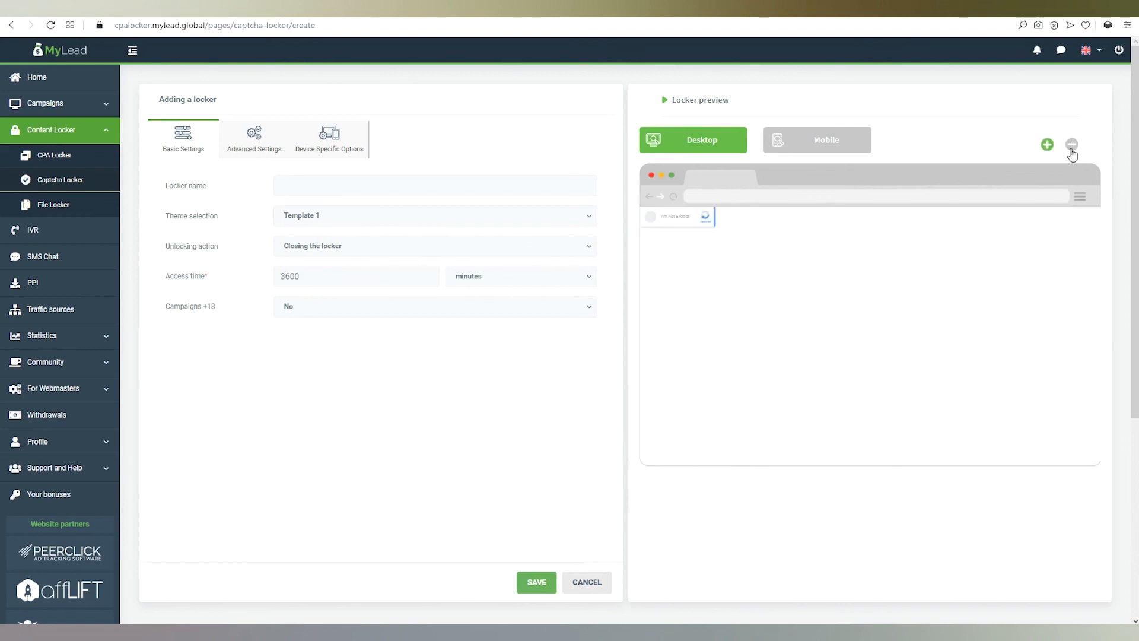
- Enter 'Content locker test' as the locker name
type("Content l")
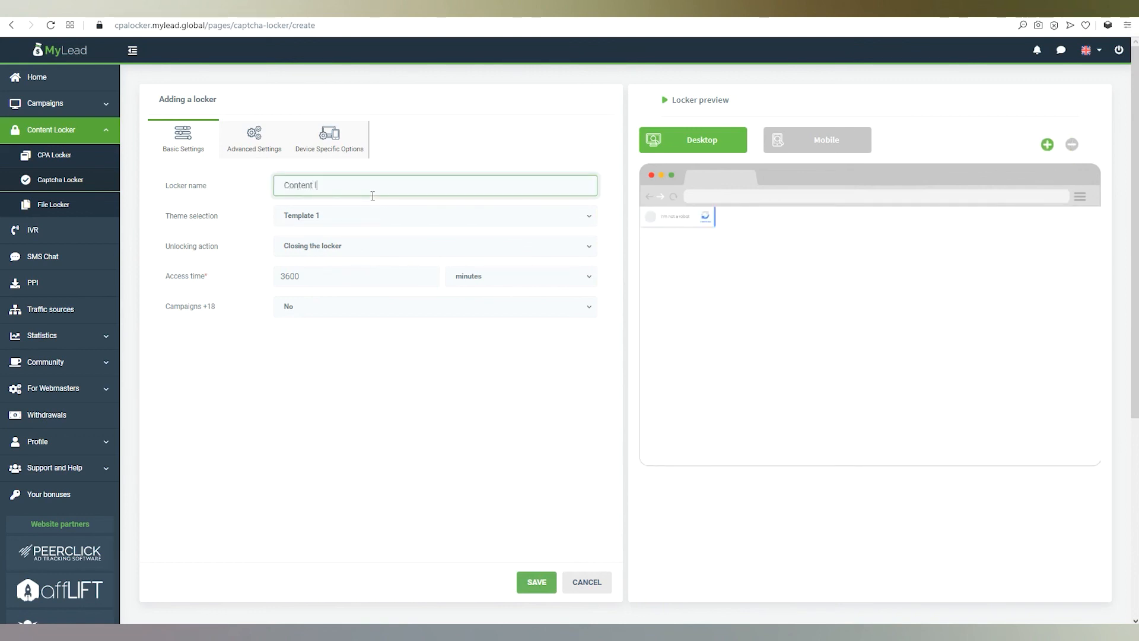
type("locker test")
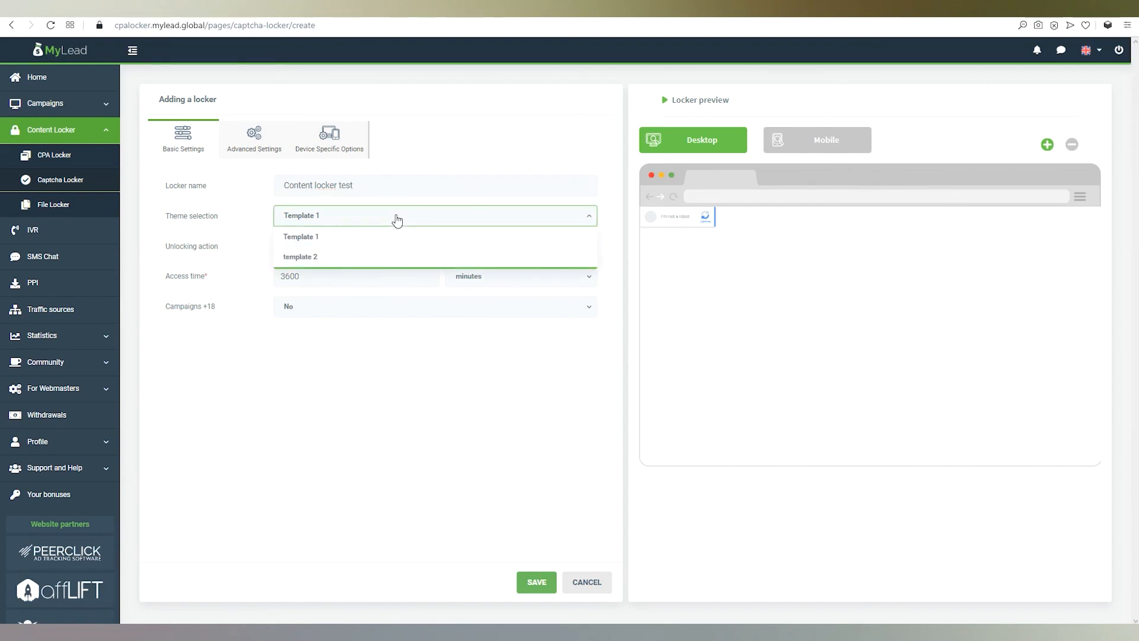
- Try Template 2, settle on Template 1, and set the unlocking action to Redirection
left_click(301, 256)
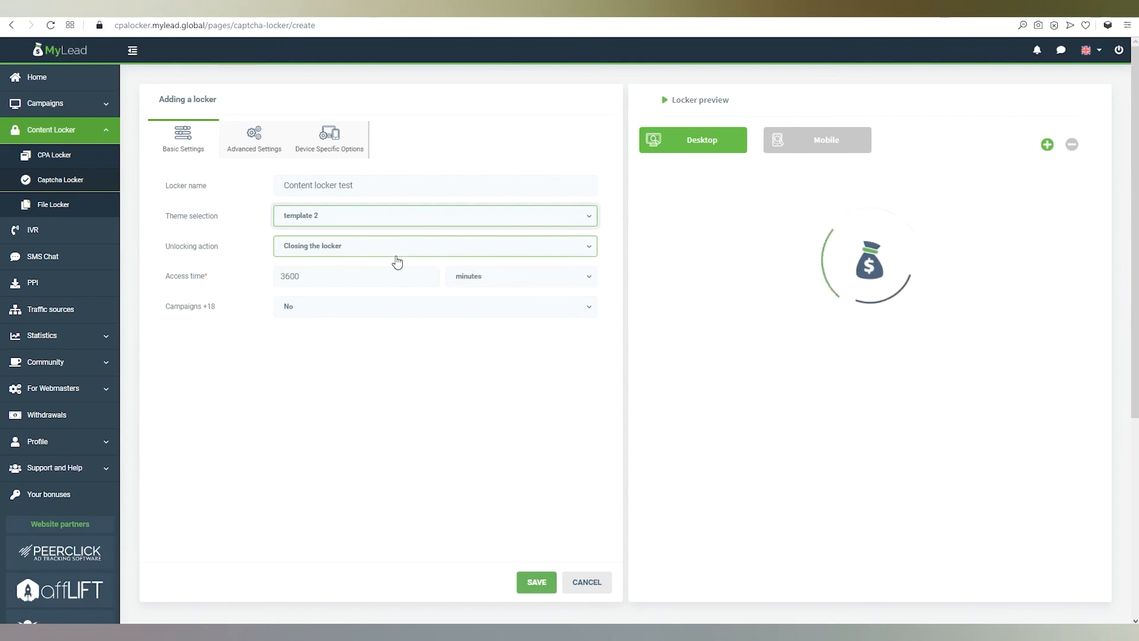
left_click(434, 215)
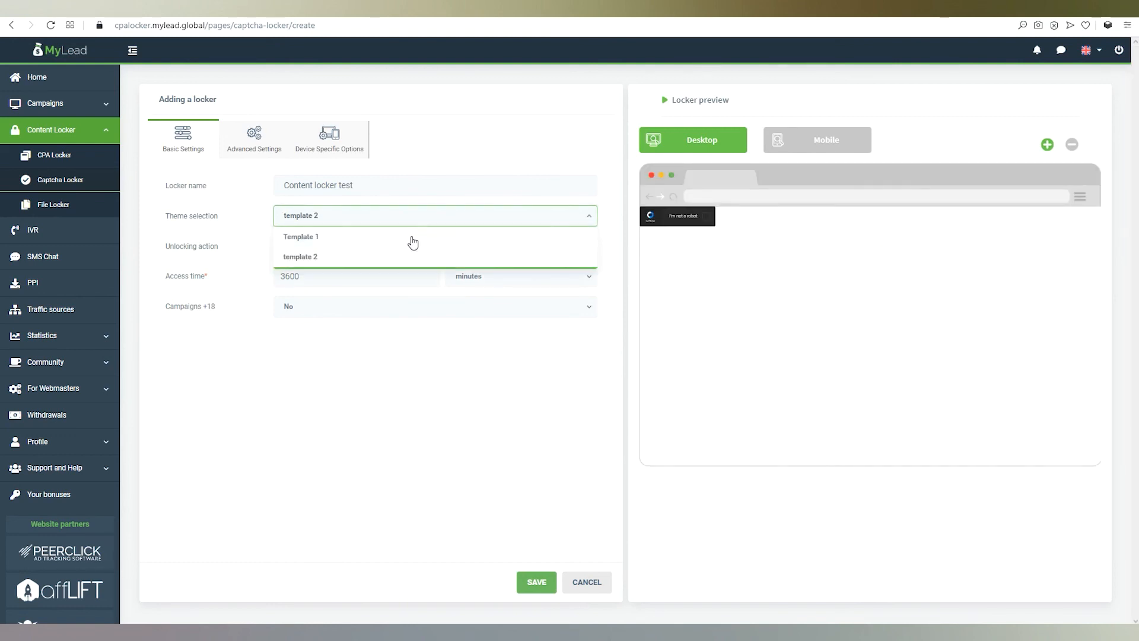
left_click(300, 237)
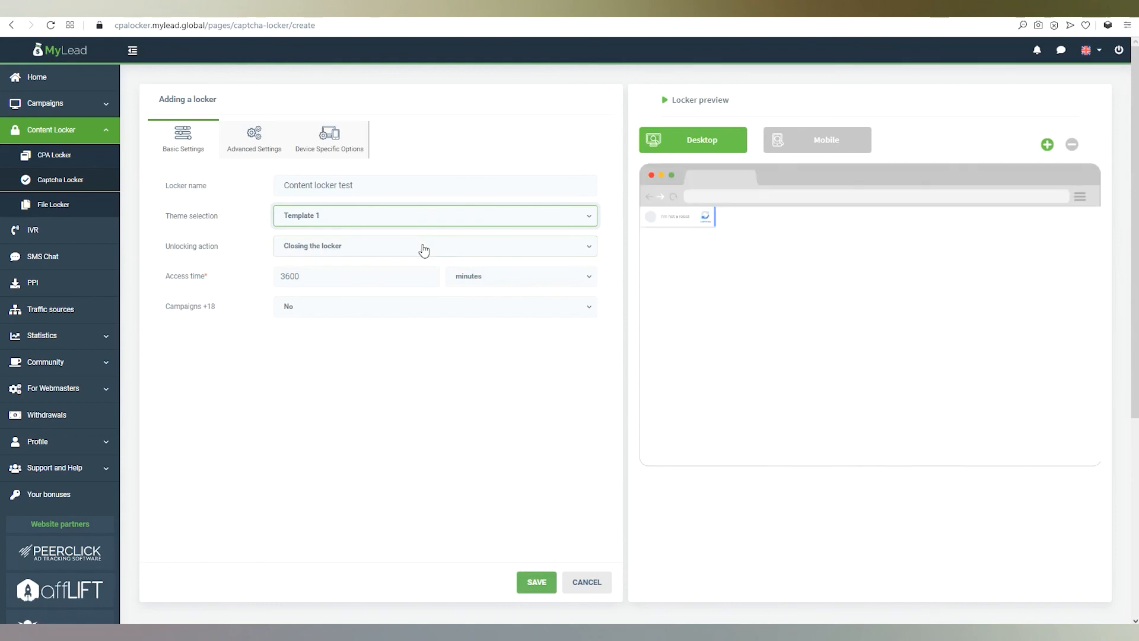
left_click(434, 246)
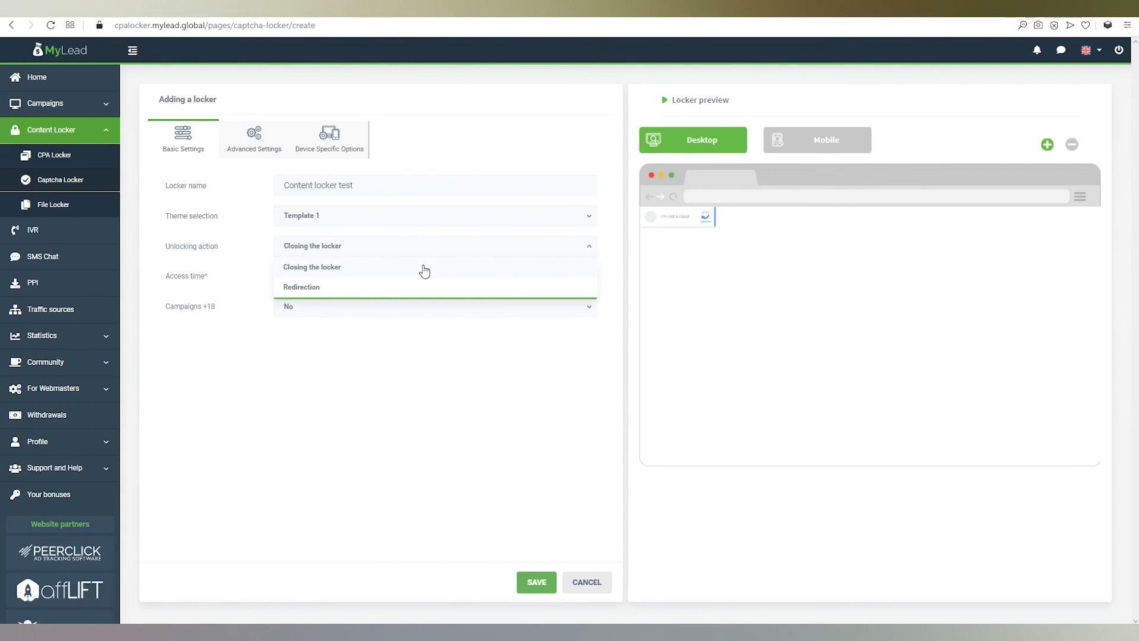
mouse_move(423, 287)
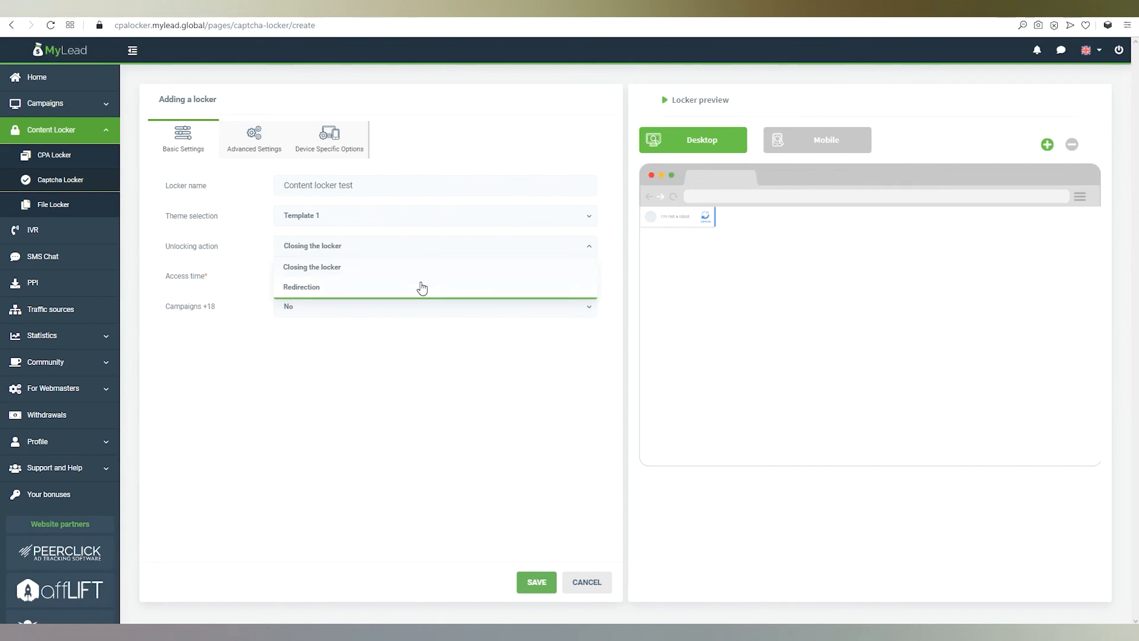
left_click(300, 286)
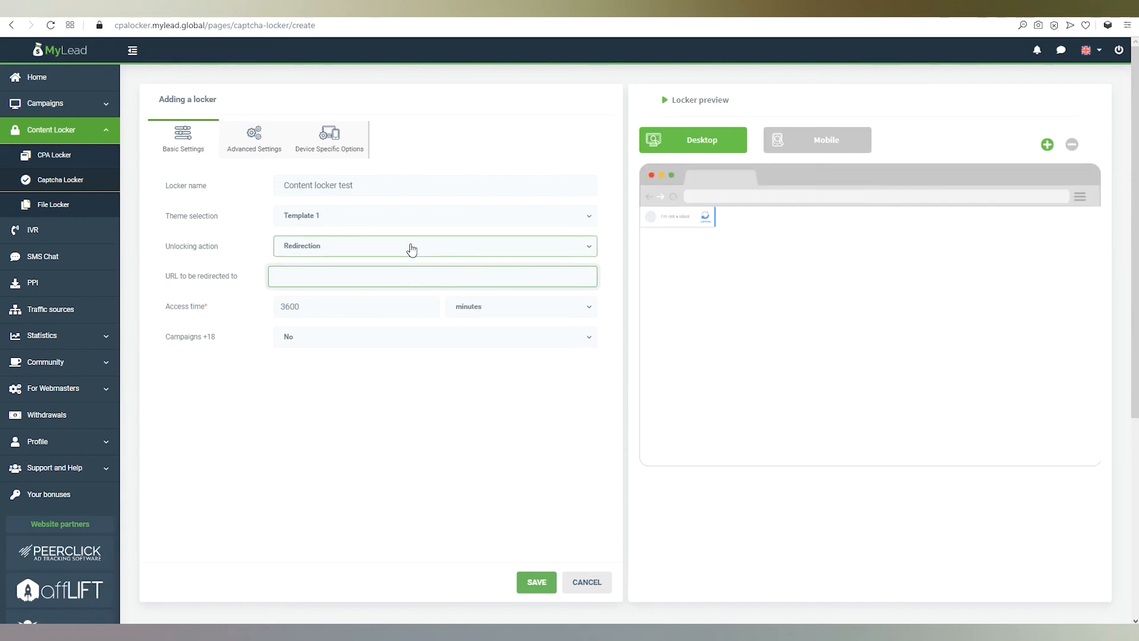
- Set unlocking action back to Closing the locker with 30 days access time
left_click(435, 245)
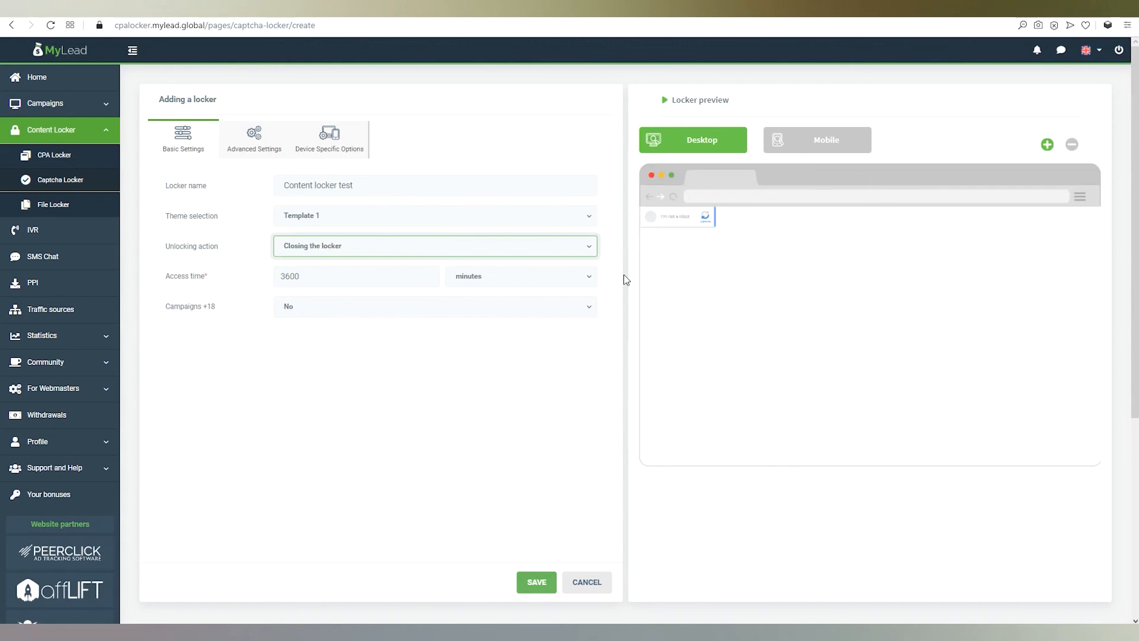
mouse_move(588, 276)
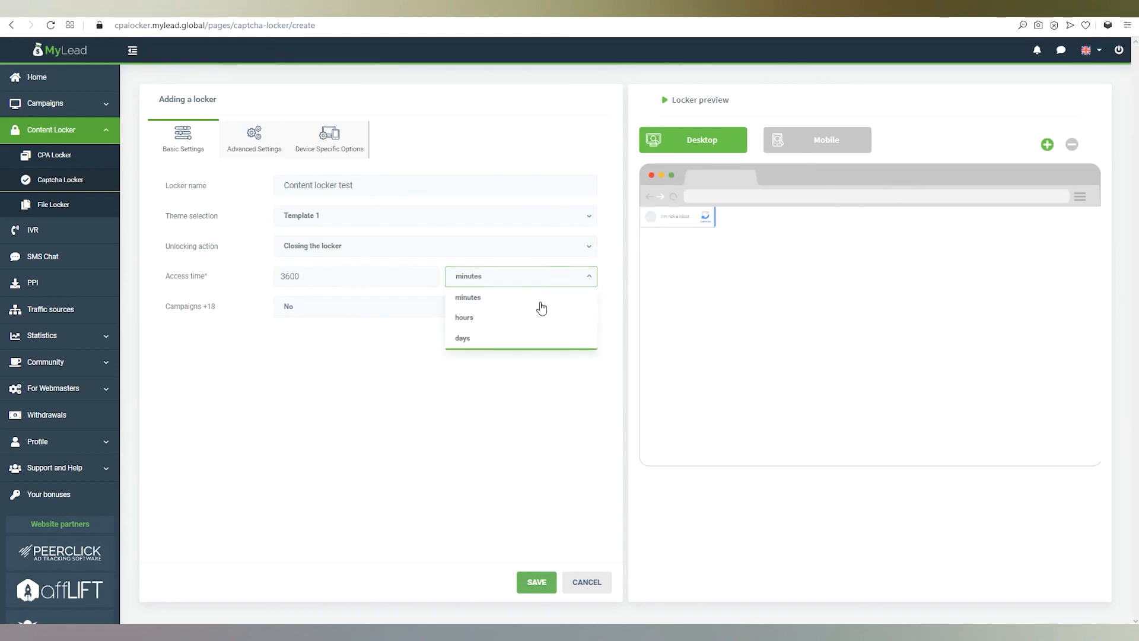
left_click(463, 337)
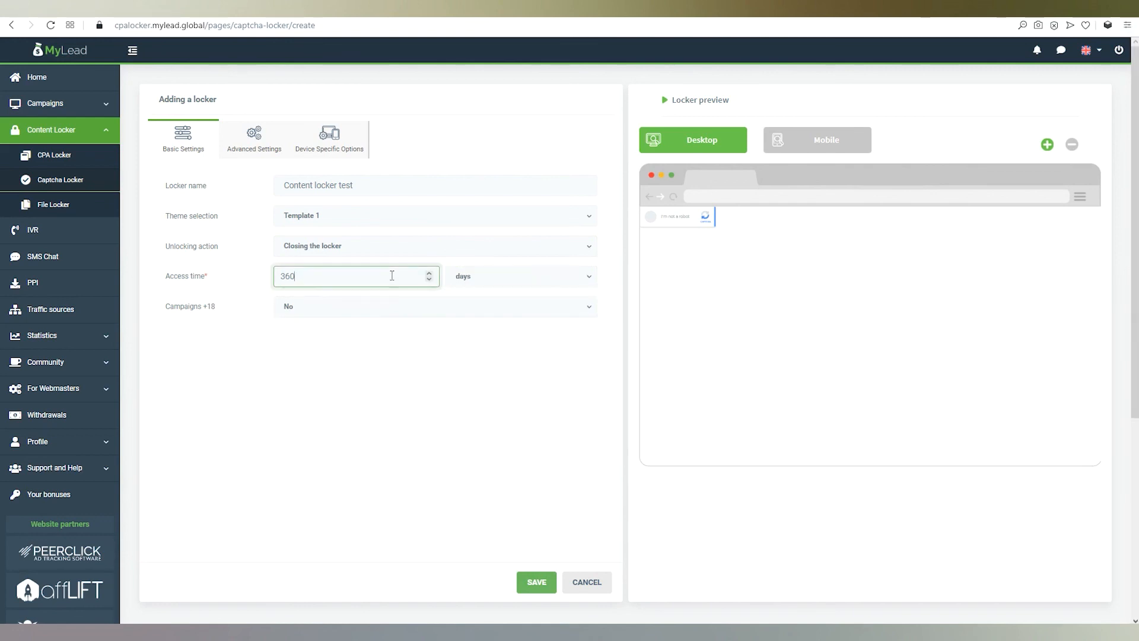
type("30")
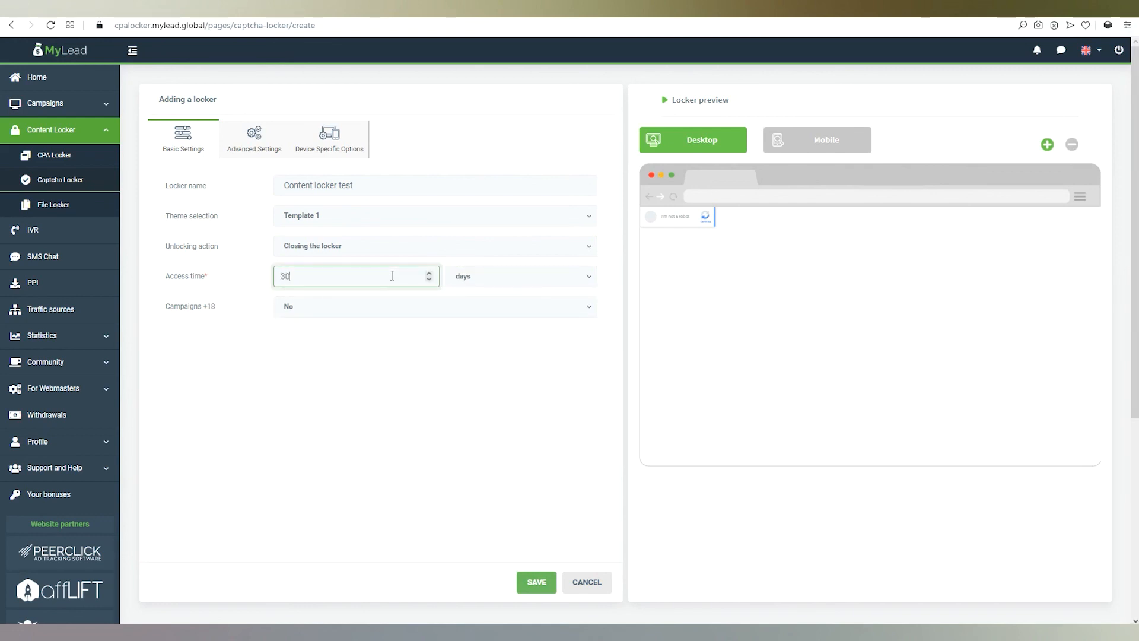
- Toggle Campaigns +18 and leave it at No, then move on to advanced settings
left_click(434, 306)
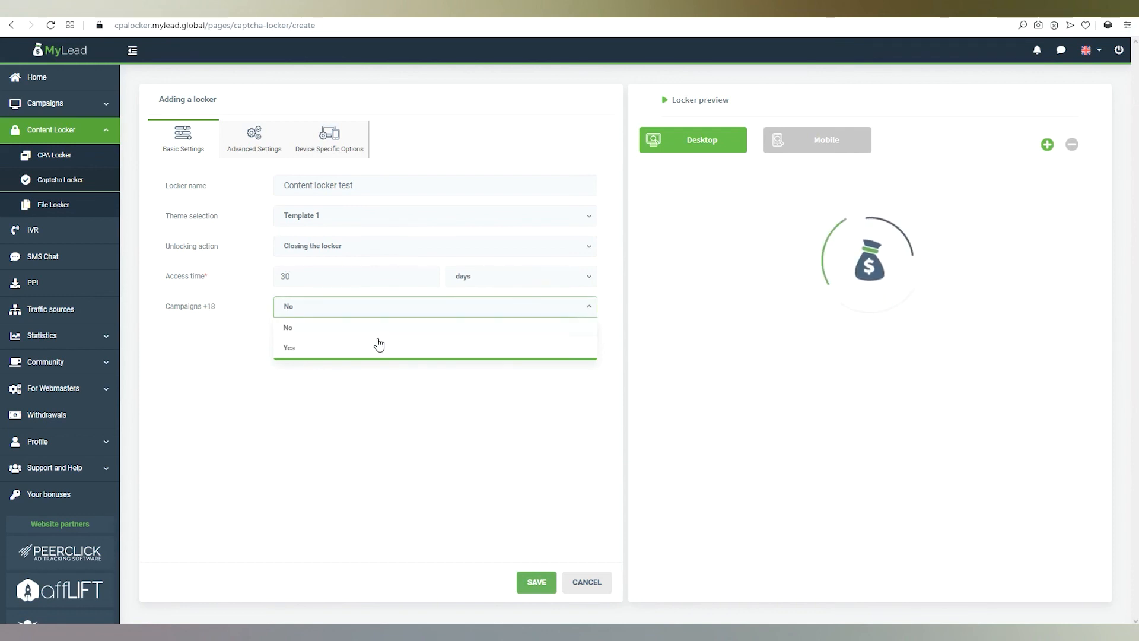
left_click(289, 348)
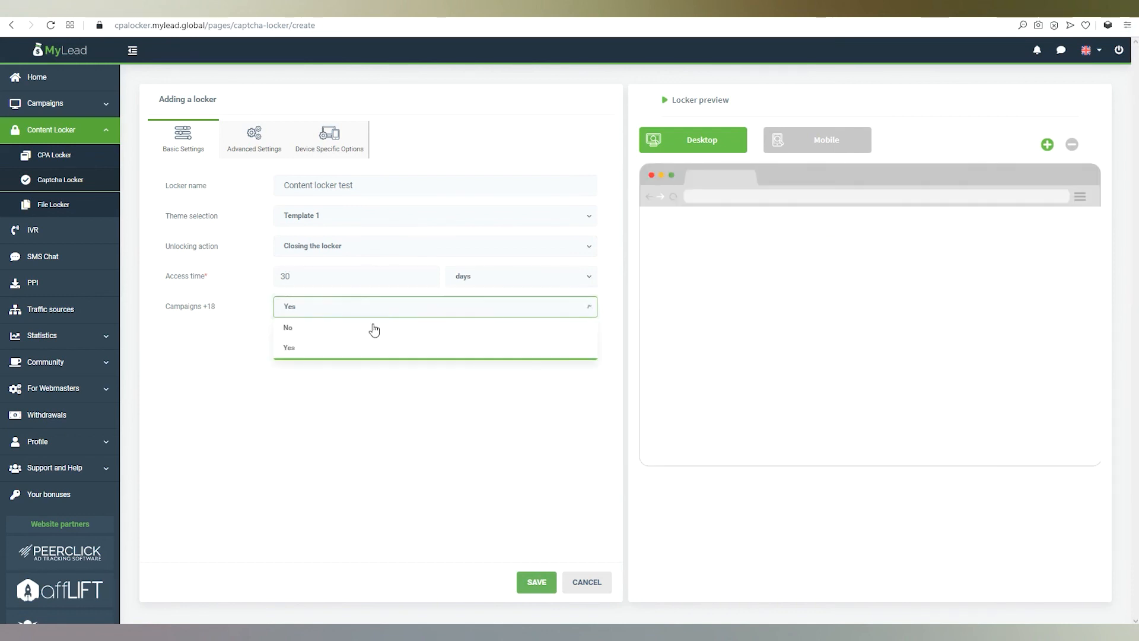
left_click(287, 328)
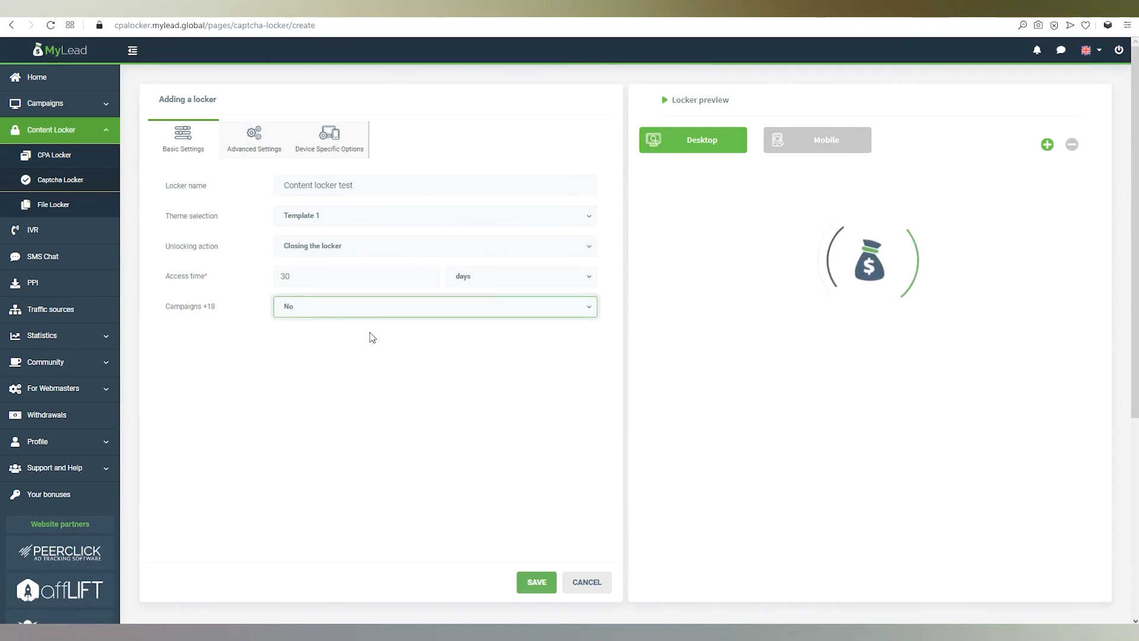
left_click(536, 582)
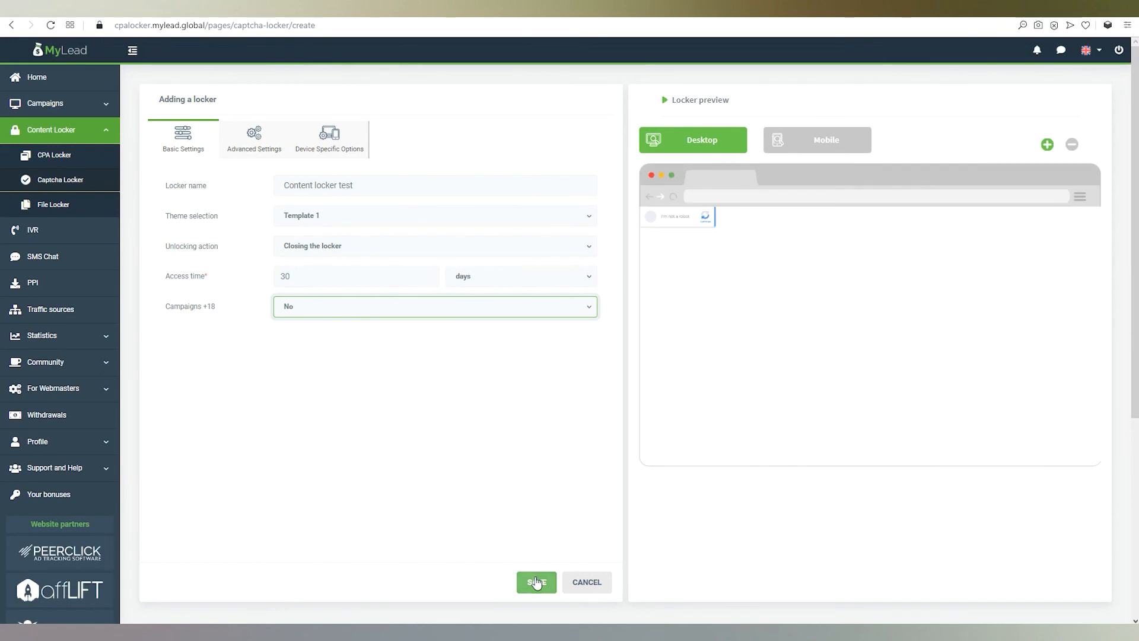
mouse_move(513, 513)
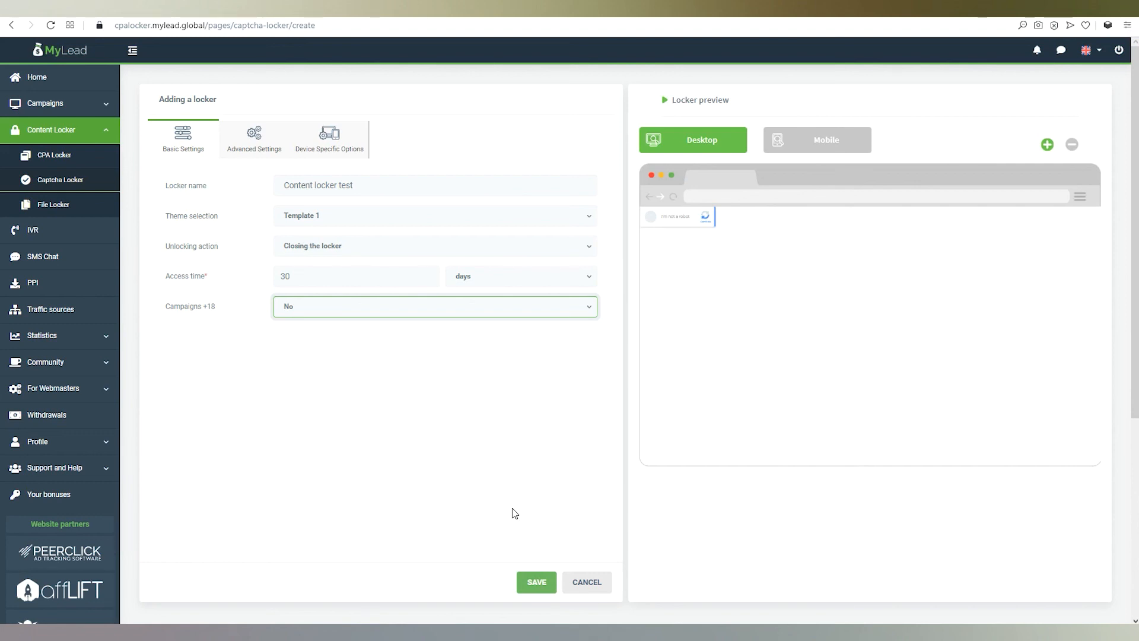
mouse_move(478, 477)
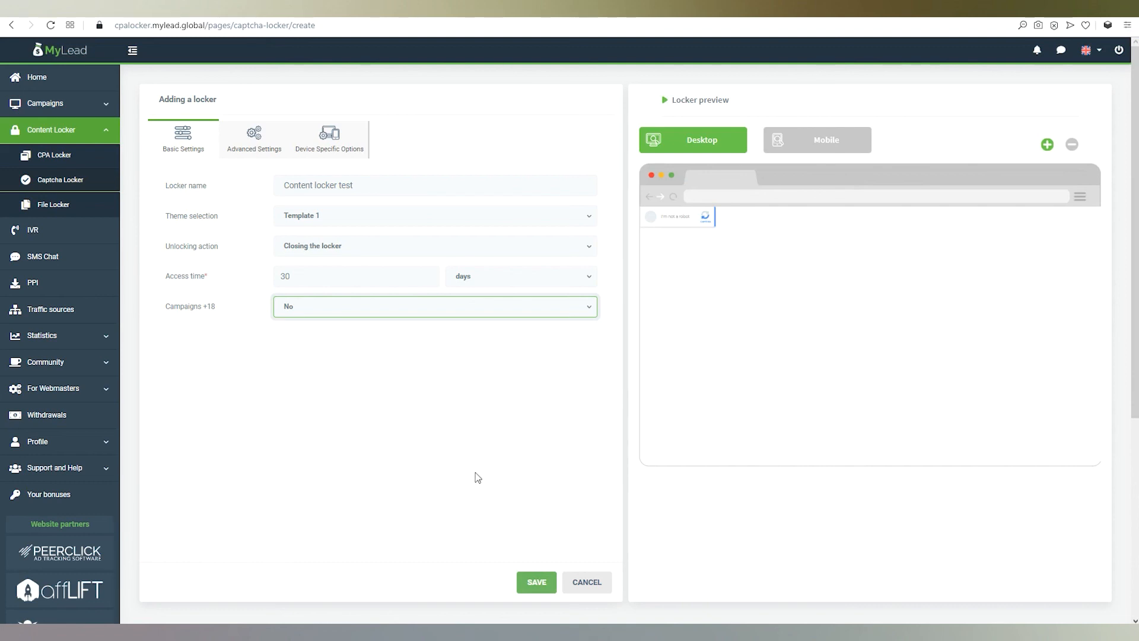
left_click(254, 139)
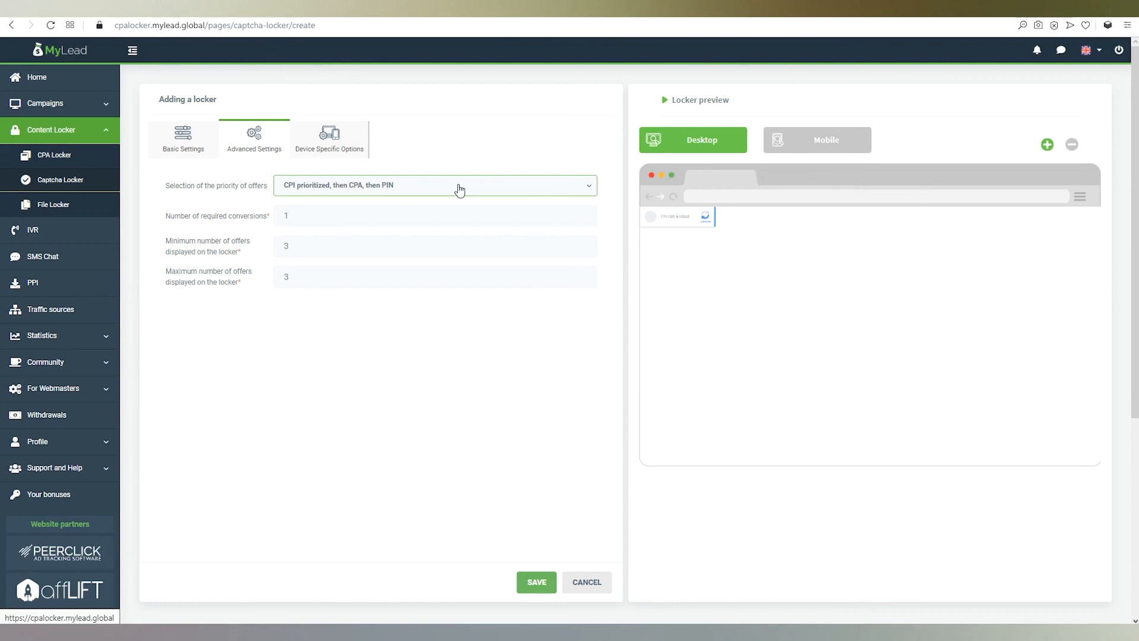
- Keep CPI-then-CPA-then-PIN priority, 1 required conversion and the default offer counts
left_click(435, 185)
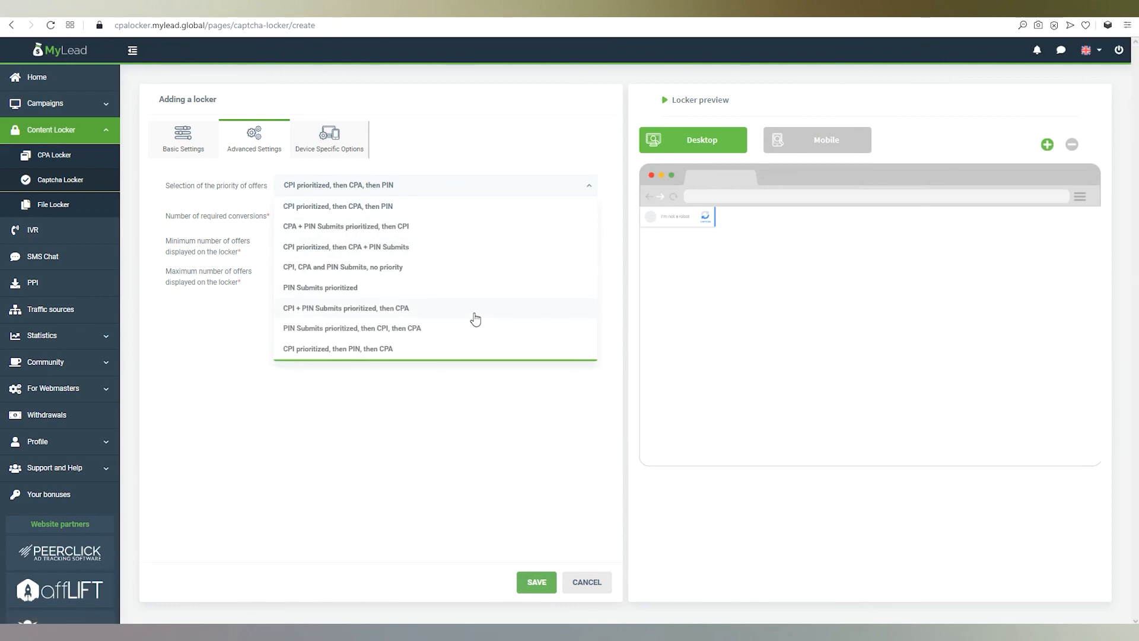
left_click(337, 205)
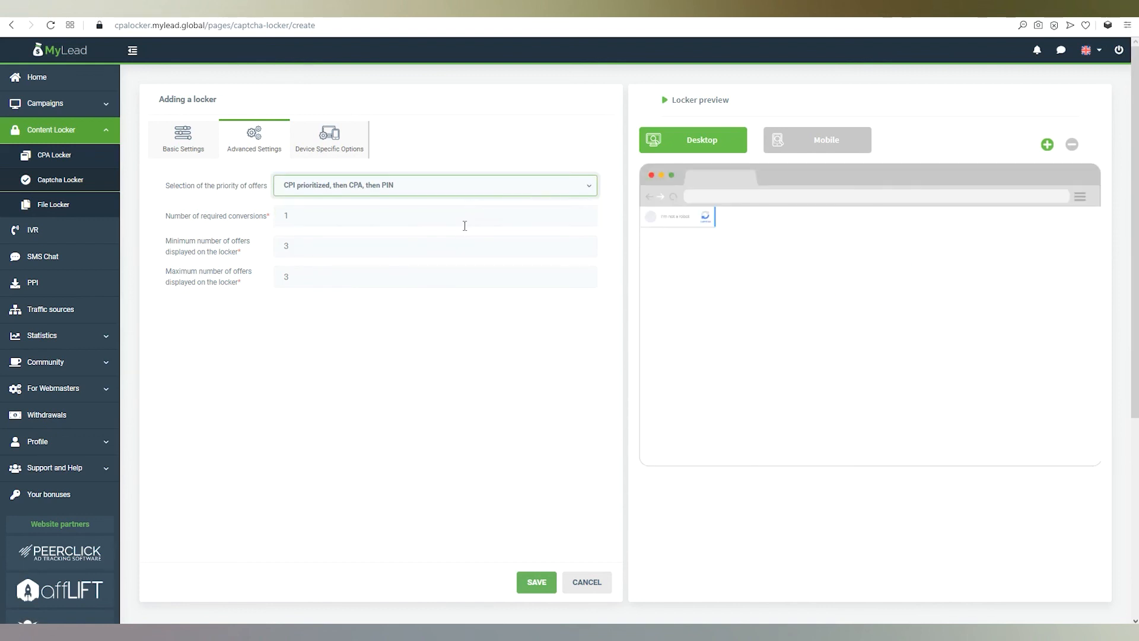
left_click(434, 215)
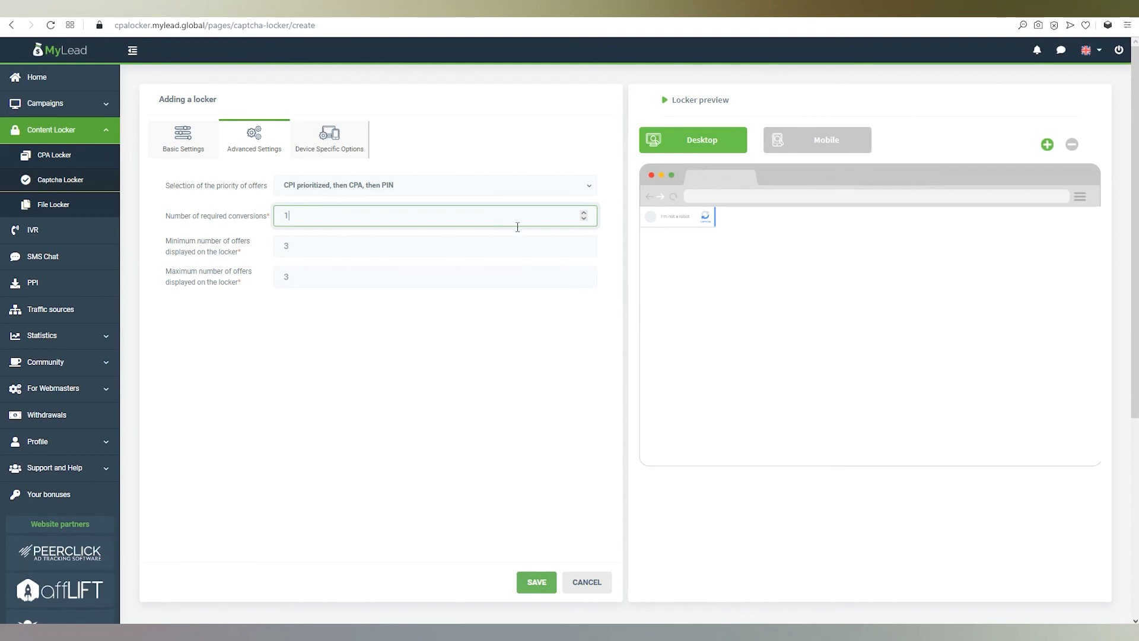
left_click(584, 213)
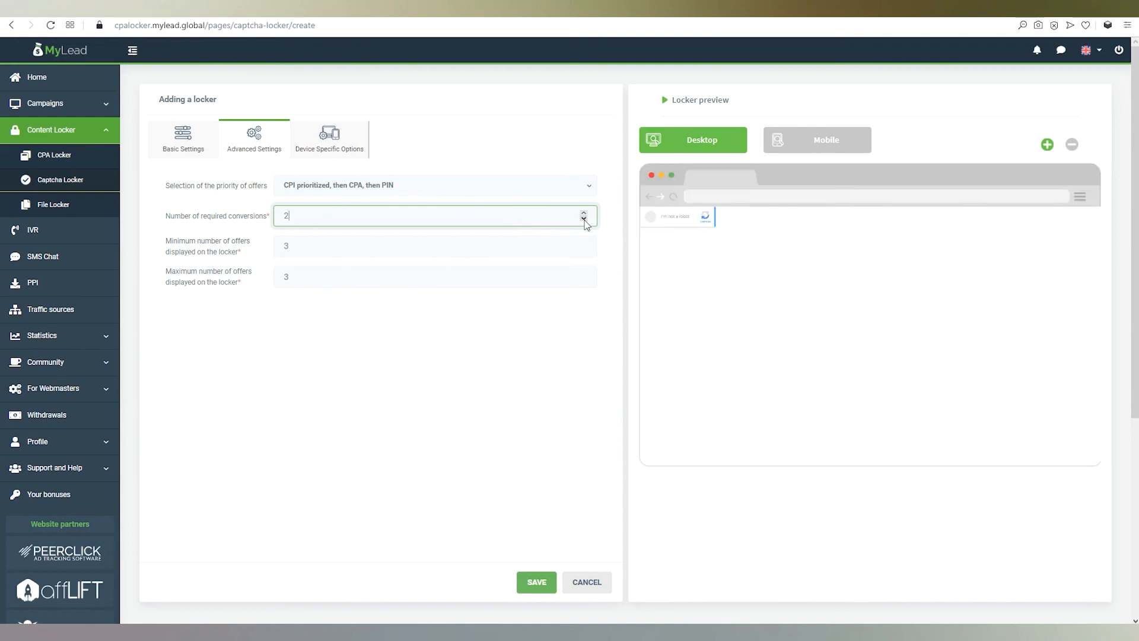
left_click(584, 220)
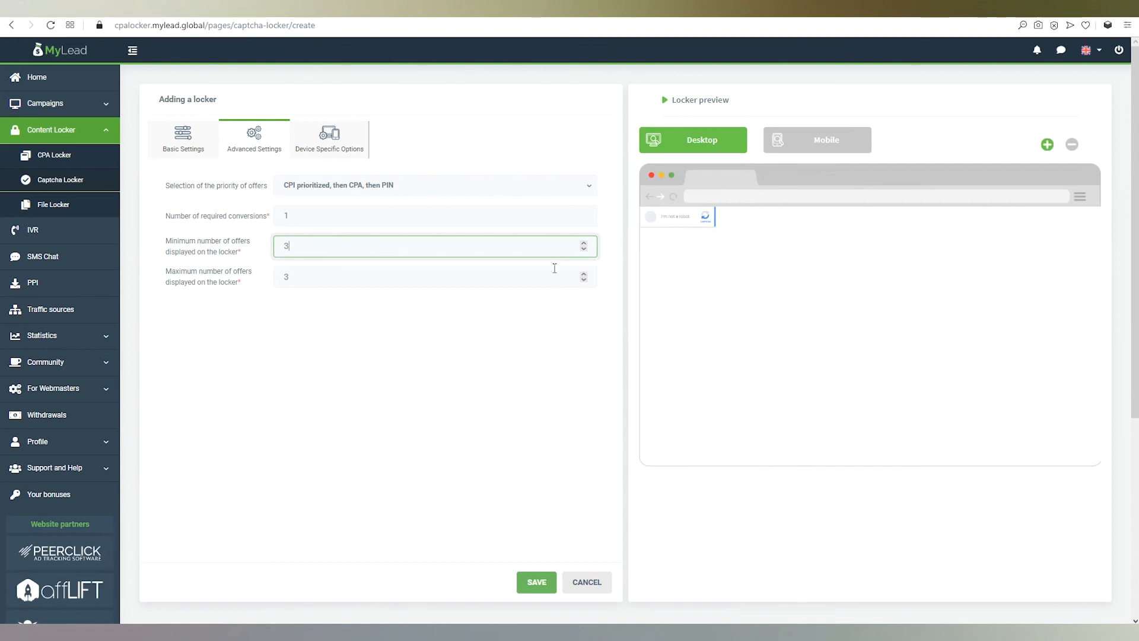
left_click(434, 276)
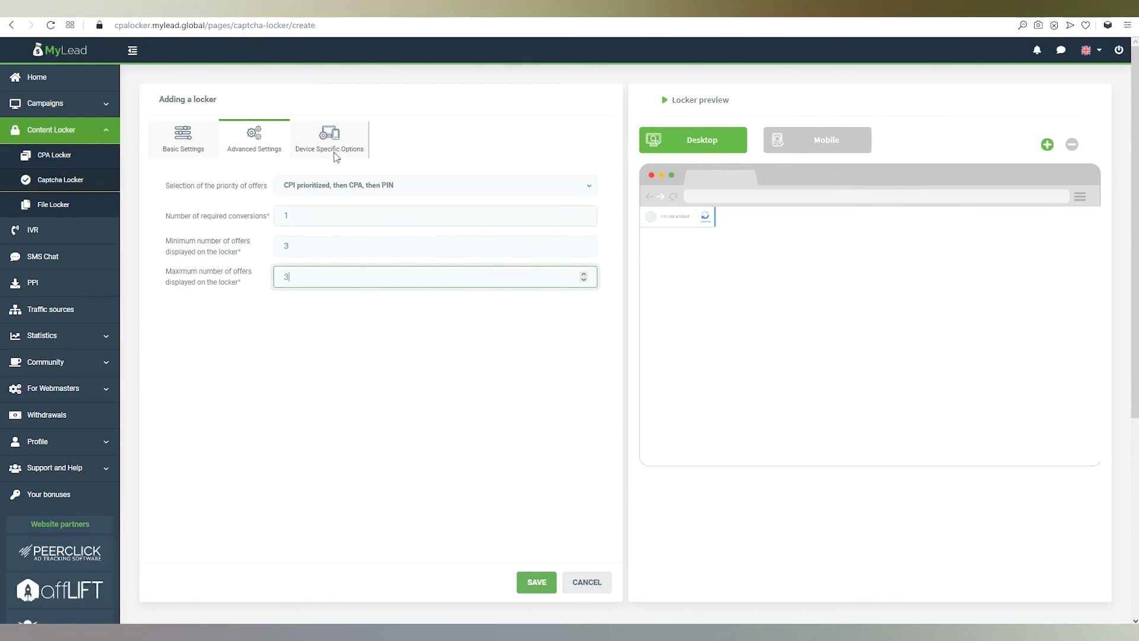
- Review the default desktop and mobile version titles under Device Specific Options
left_click(329, 140)
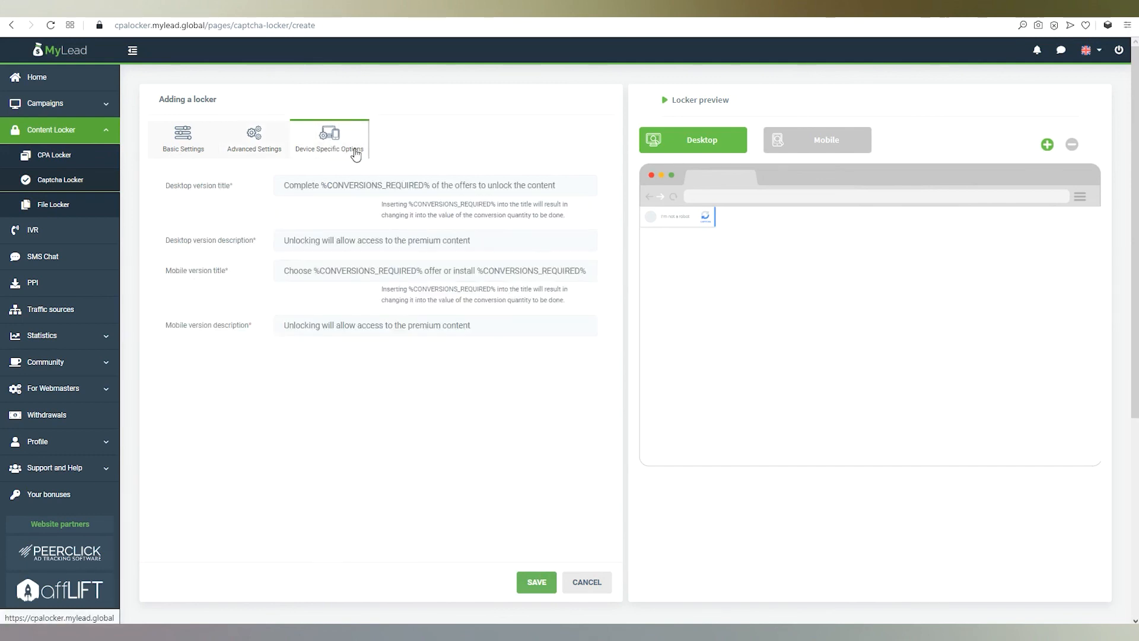
left_click(434, 186)
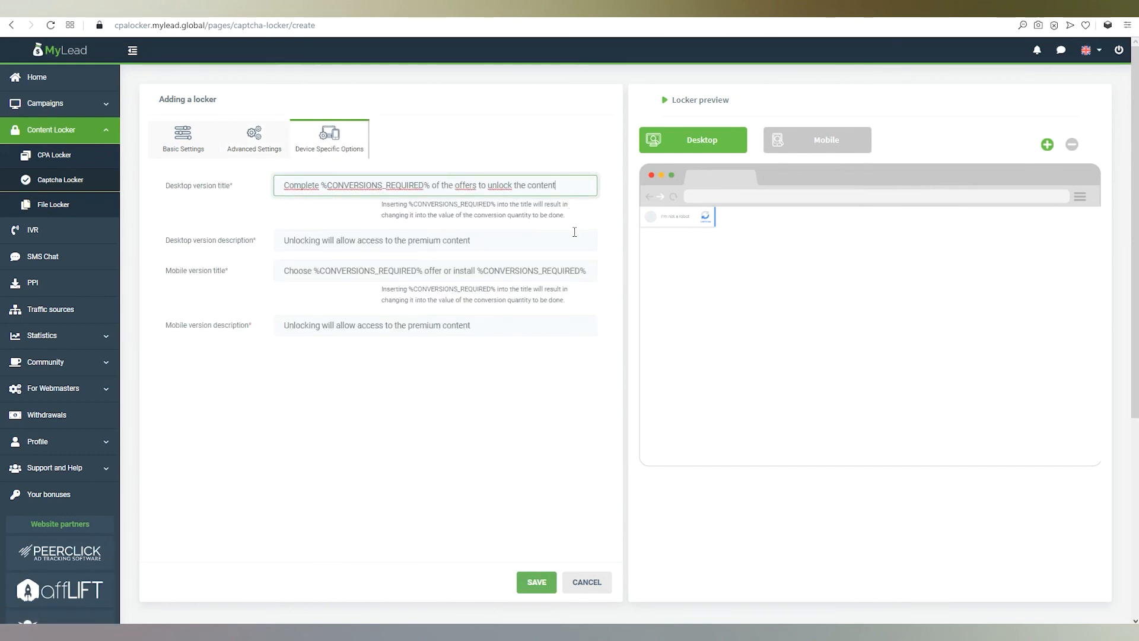
left_click(434, 270)
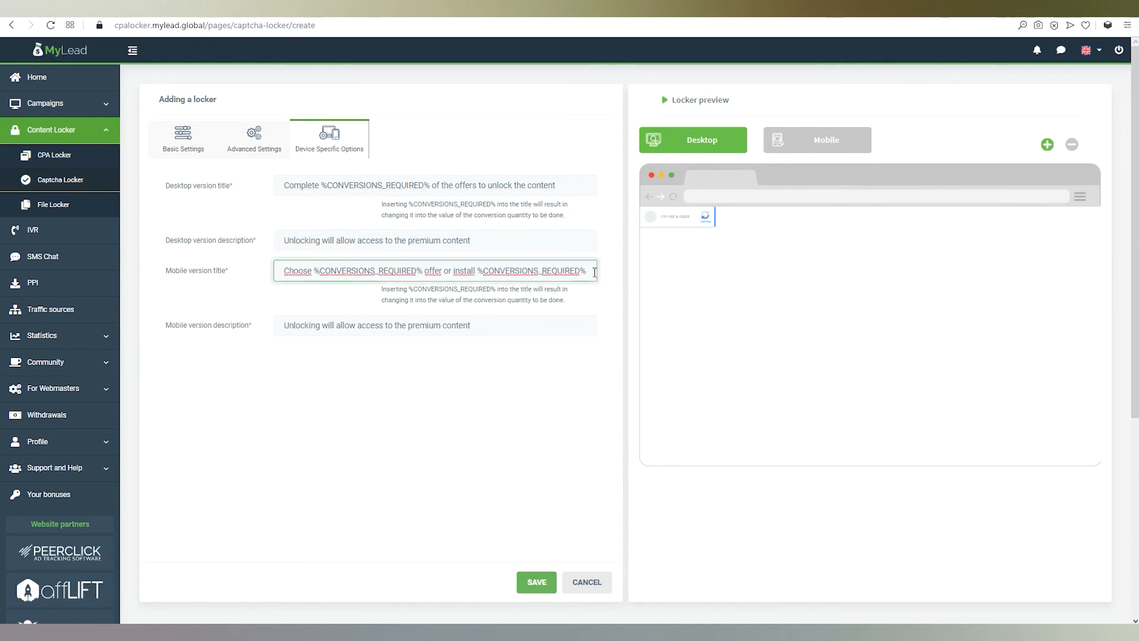
mouse_move(584, 291)
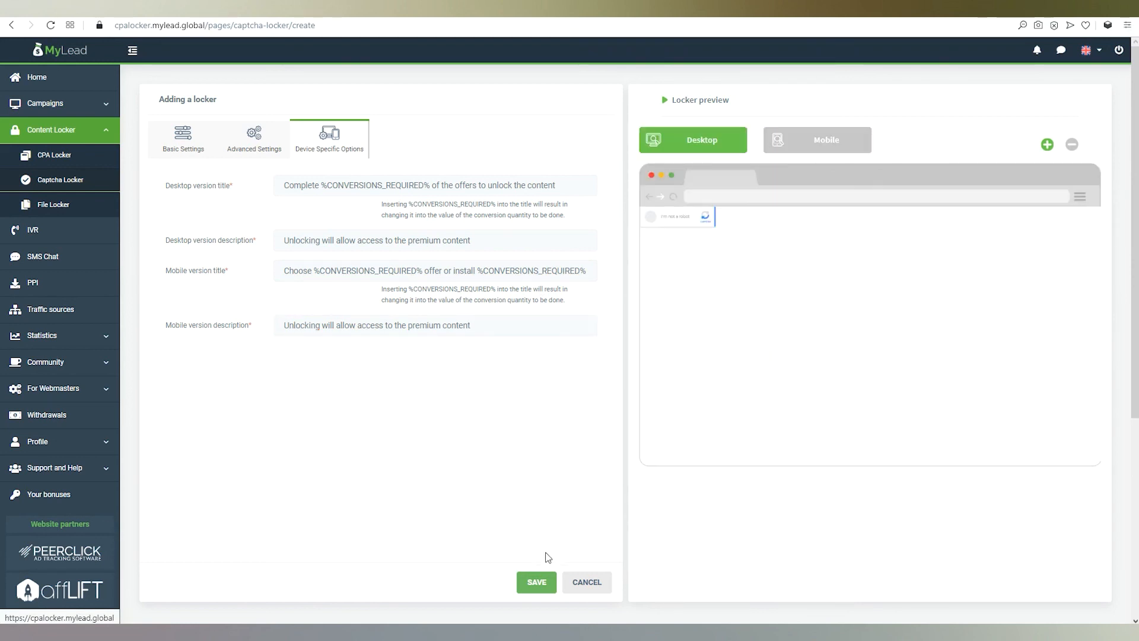
- Save the locker so 'Content locker test' is added to the list of lockers
left_click(537, 581)
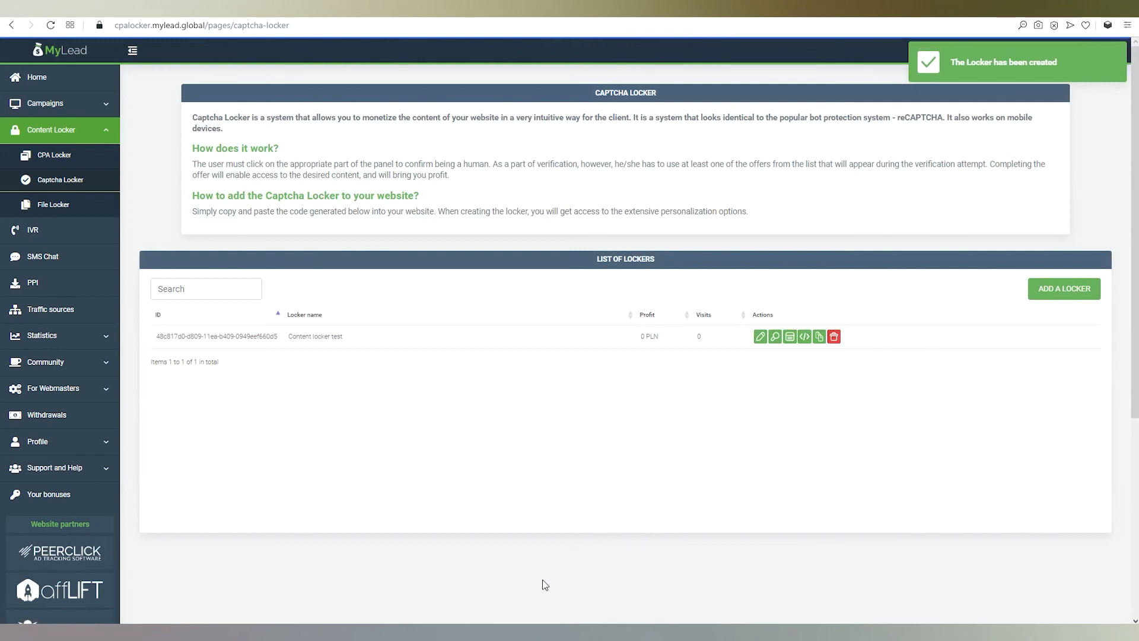
mouse_move(766, 447)
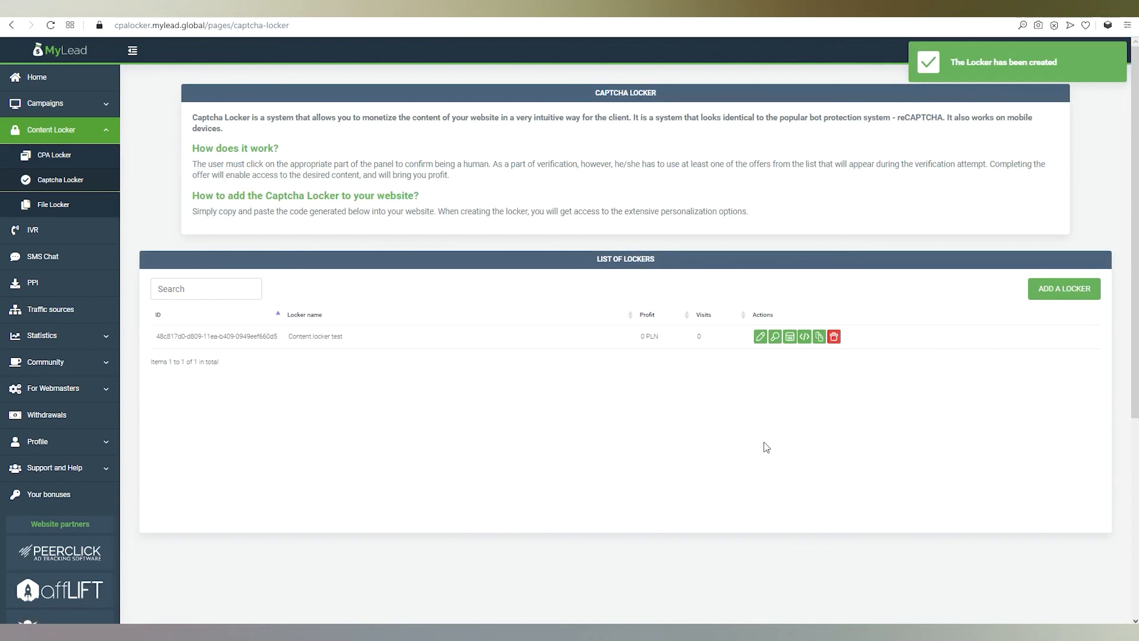
mouse_move(760, 336)
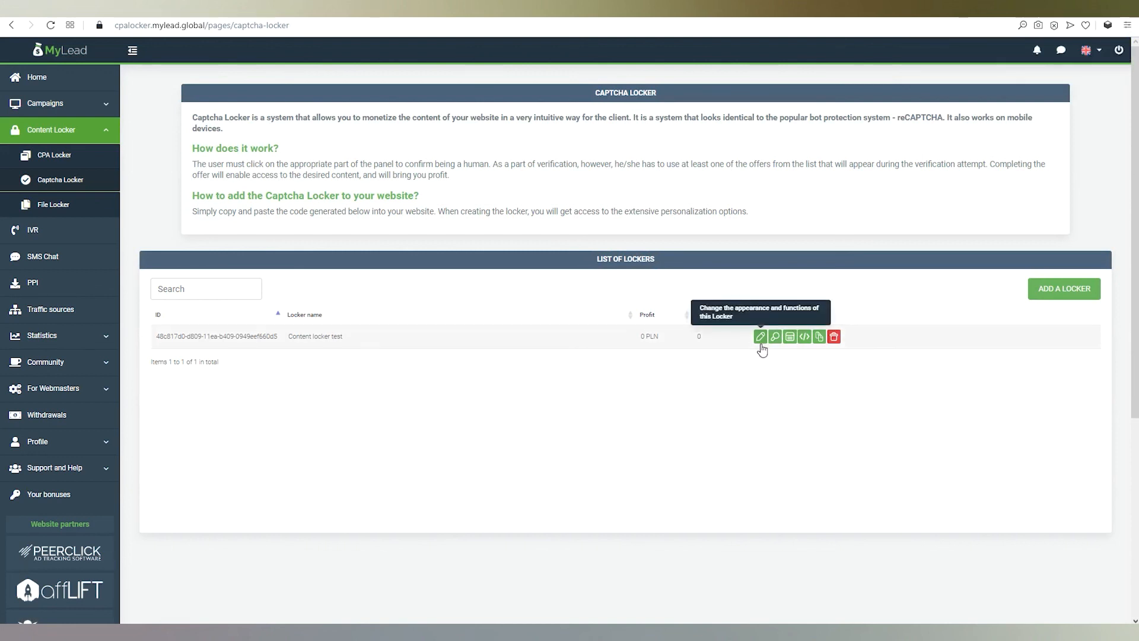
mouse_move(775, 336)
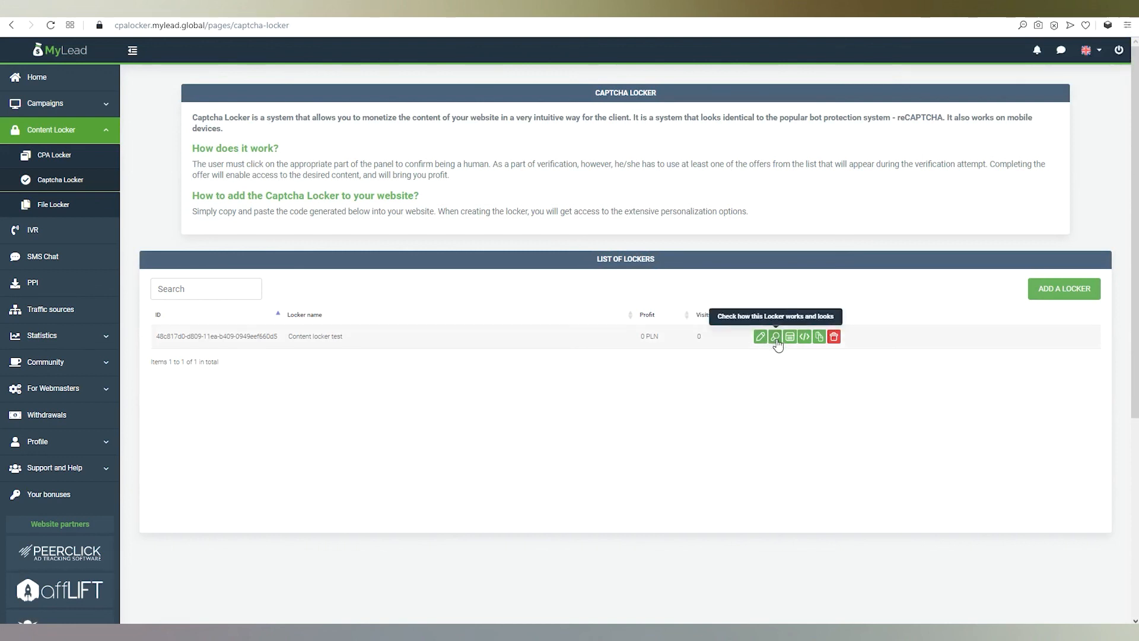
mouse_move(789, 336)
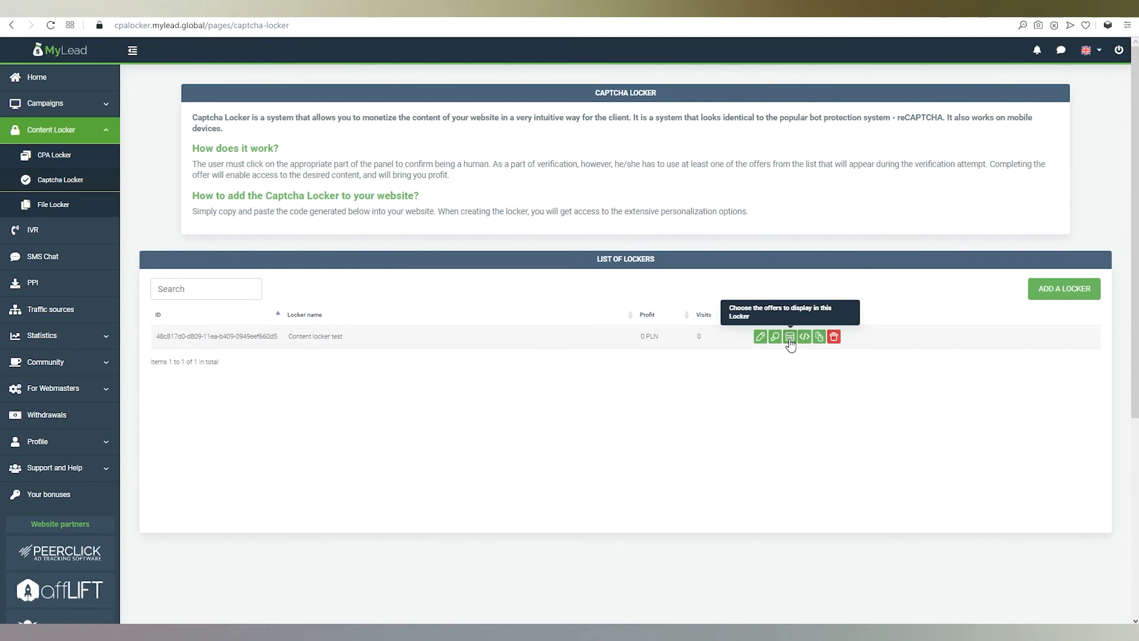
mouse_move(805, 336)
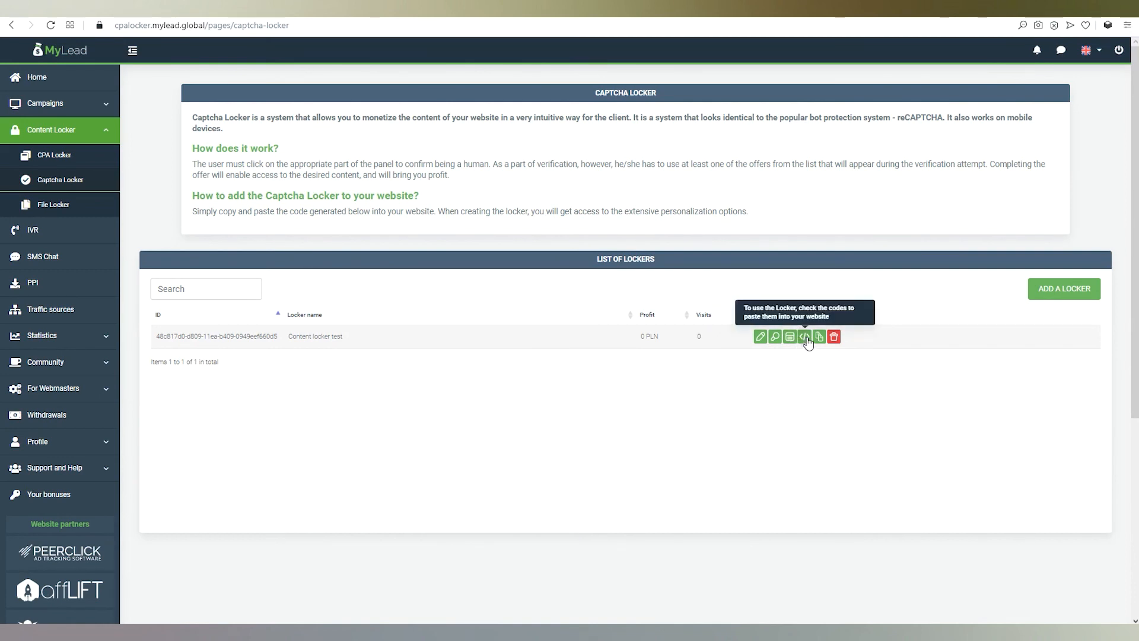
mouse_move(819, 336)
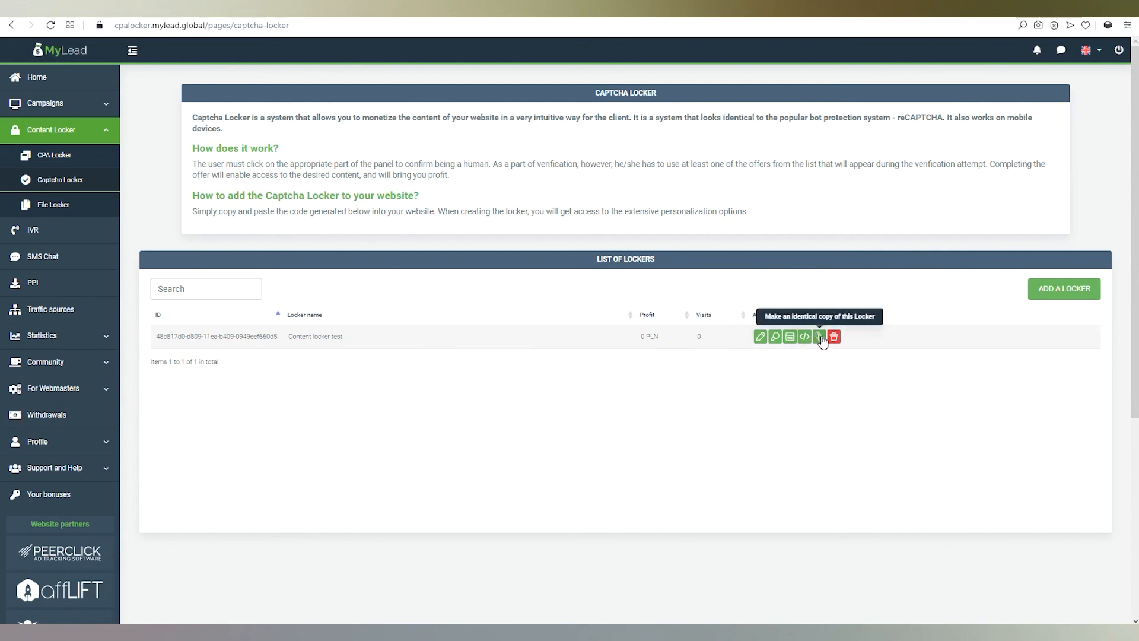